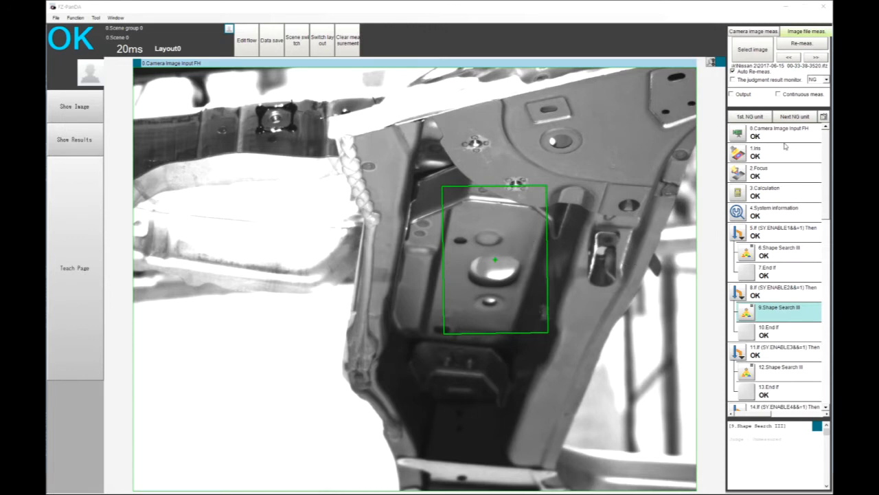
pyautogui.moveTo(782, 145)
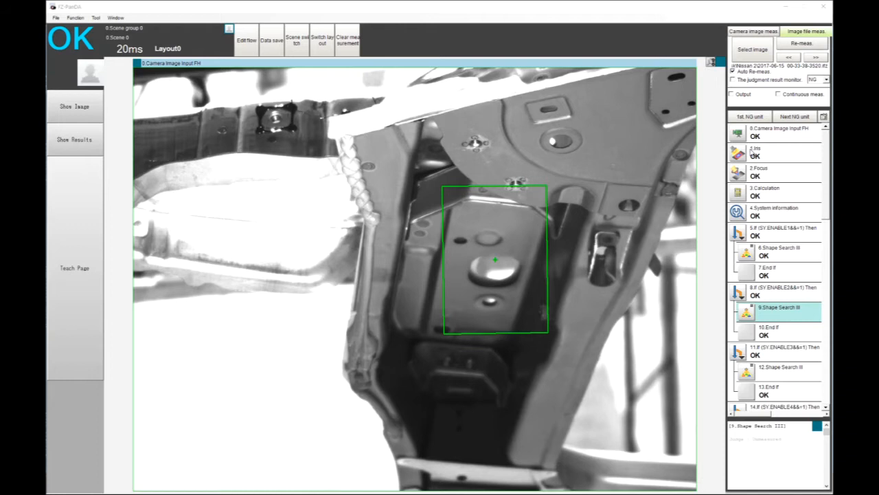
pyautogui.moveTo(280, 7)
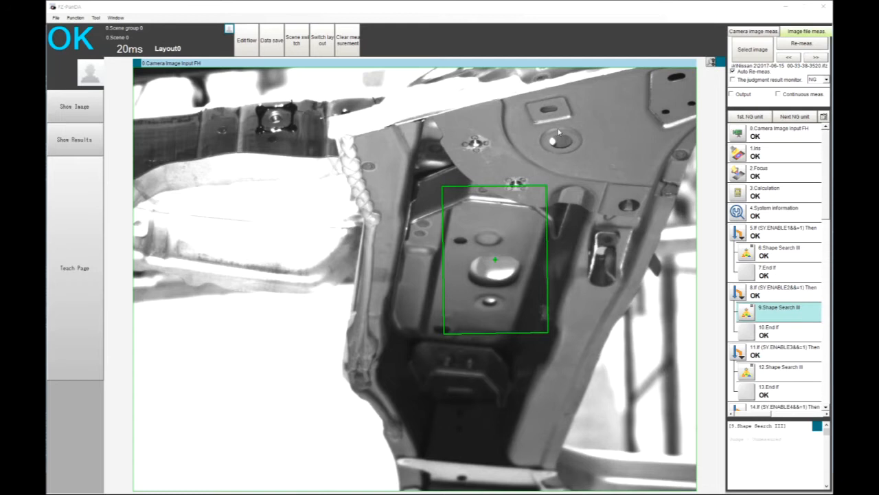
pyautogui.moveTo(75, 141)
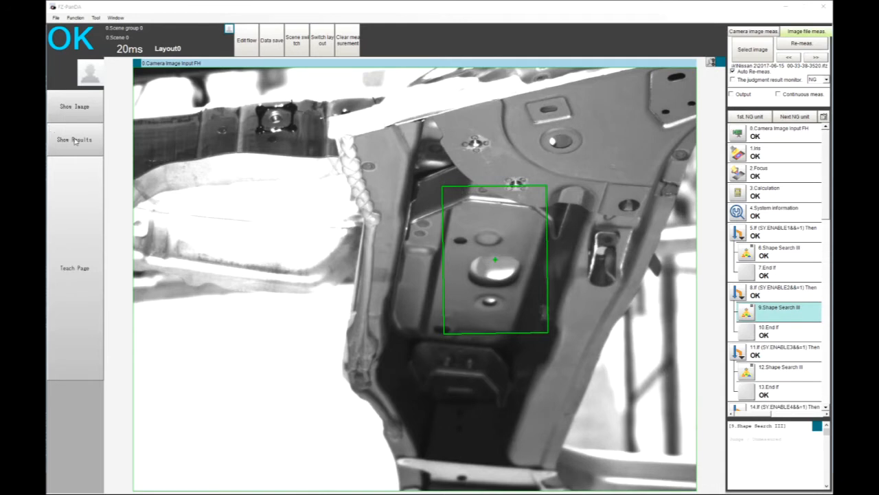
# - Show the results table listing Feature 1 at score 91, position 1664/881
pyautogui.click(74, 140)
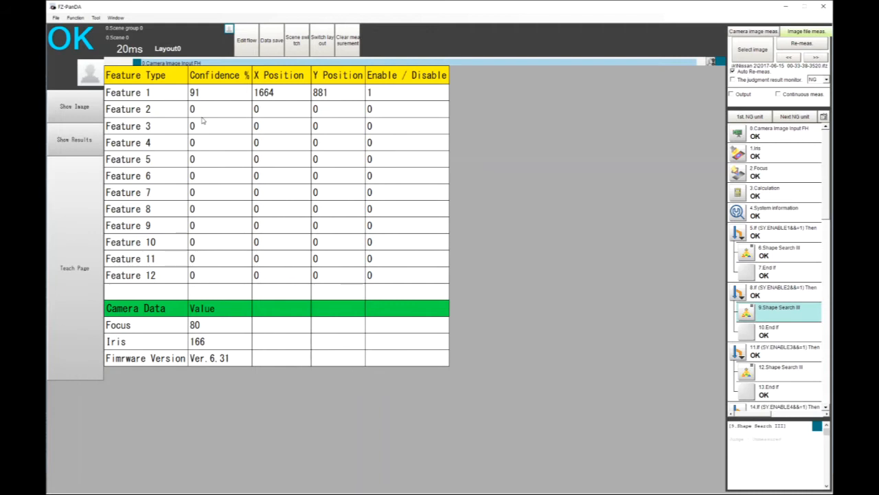
pyautogui.moveTo(211, 346)
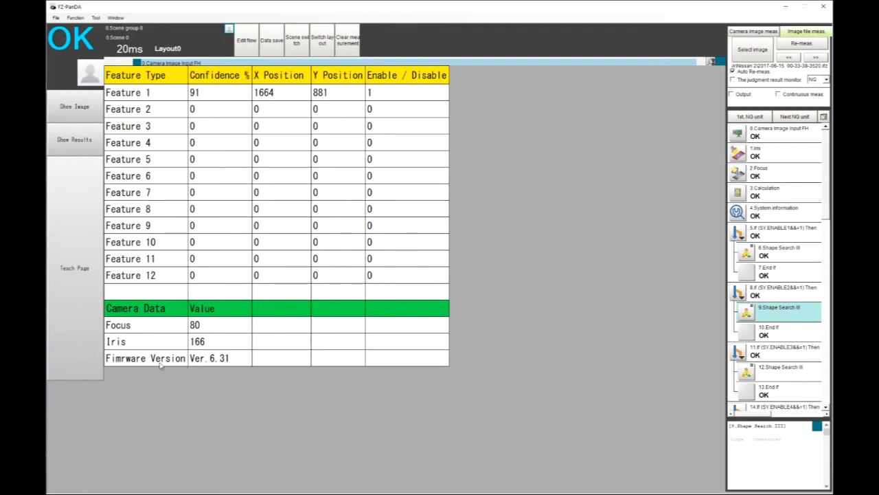
pyautogui.moveTo(215, 362)
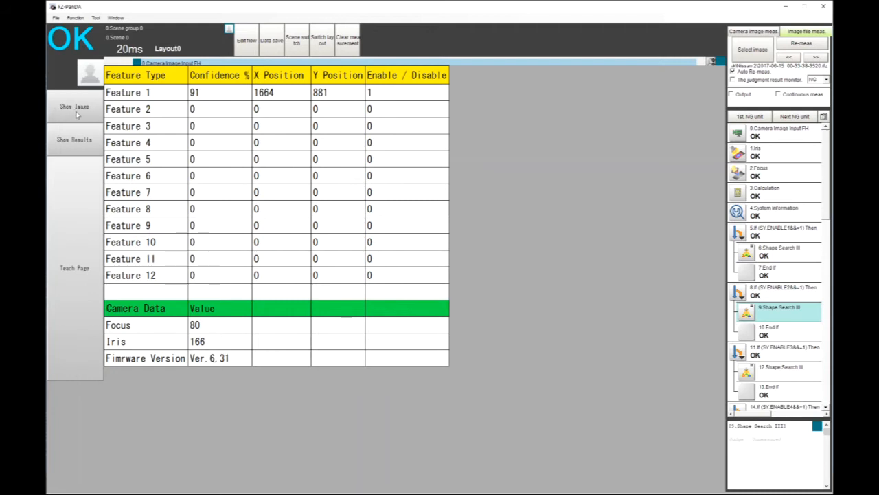
# - Switch from the results table back to the camera image view
pyautogui.click(73, 107)
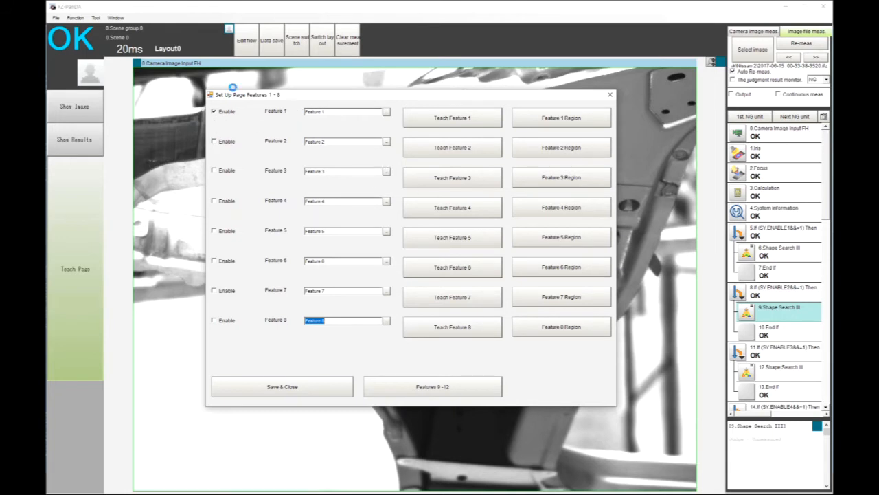
# - Rename Feature 1 to 'Model 1', review its taught region, and save the feature setup
pyautogui.click(340, 112)
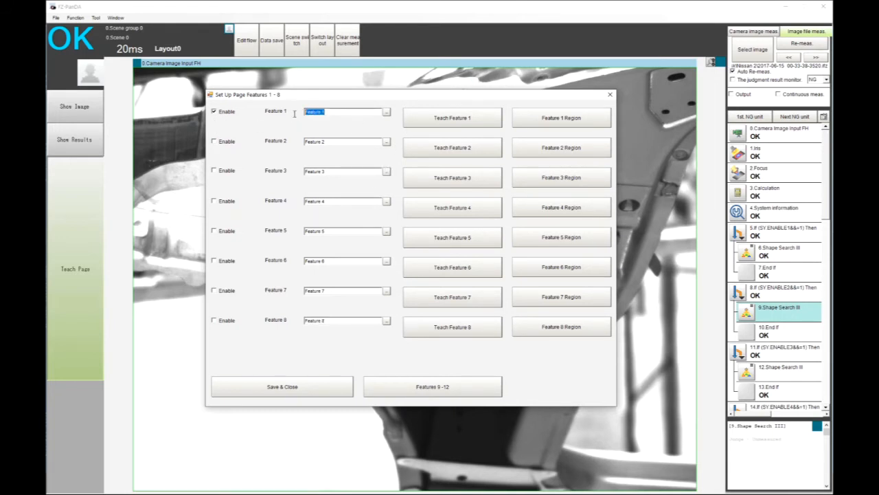
pyautogui.write('Model')
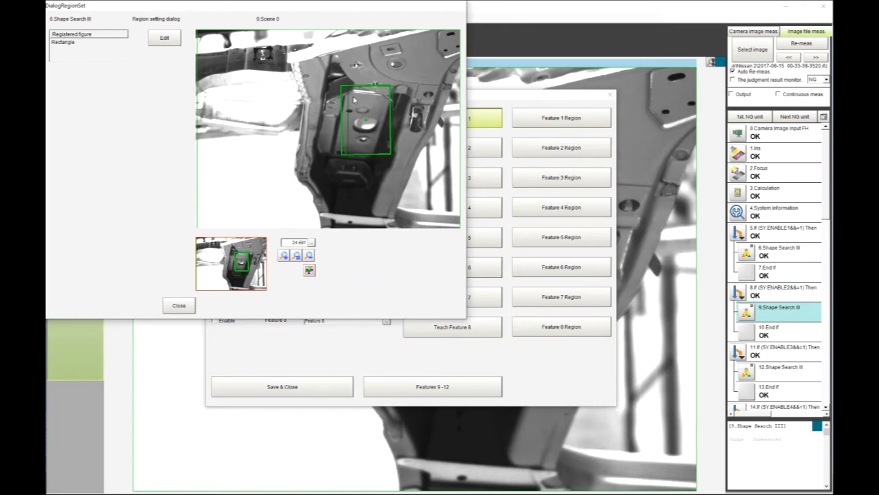
pyautogui.click(178, 305)
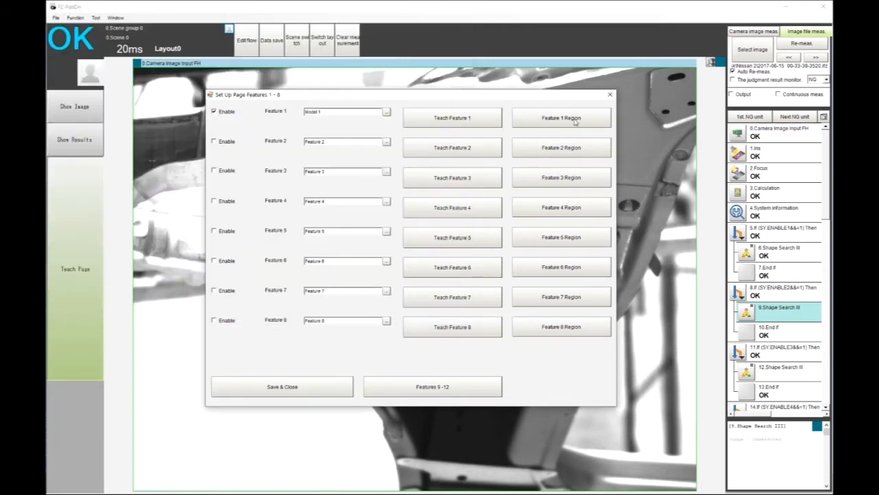
pyautogui.click(562, 118)
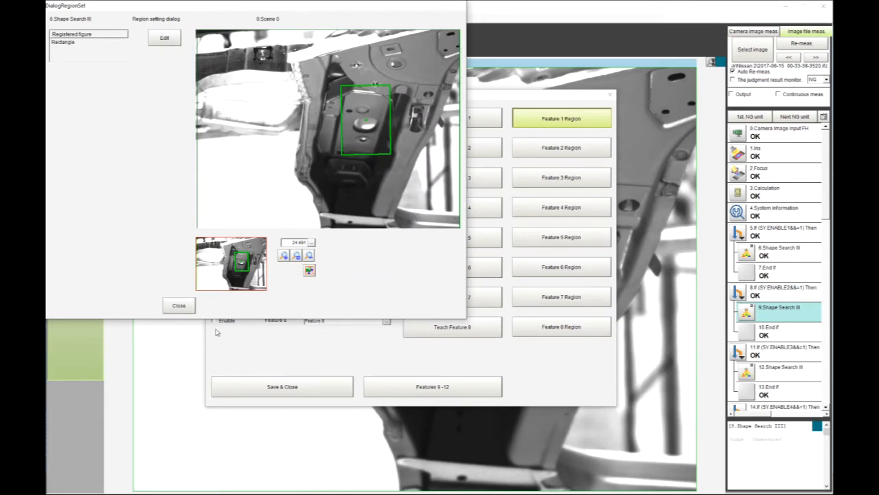
pyautogui.click(179, 305)
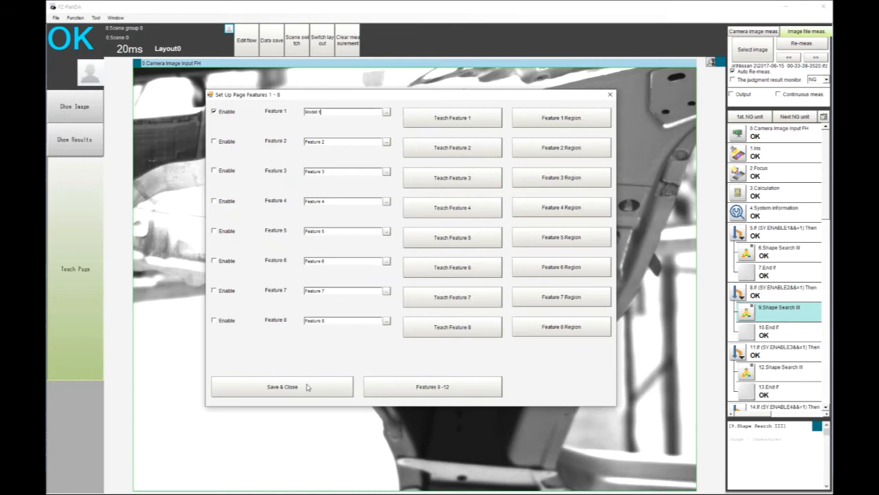
pyautogui.click(281, 386)
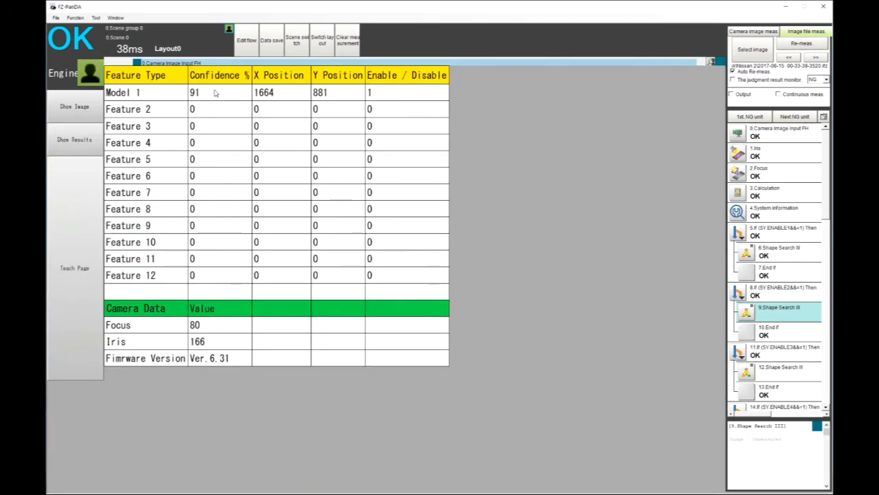
pyautogui.moveTo(145, 92)
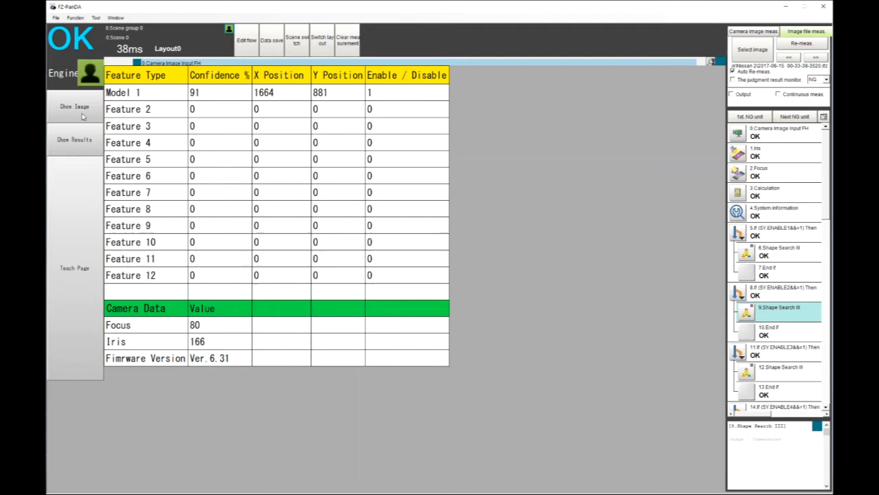
# - Return to the live camera image of the new bracket part
pyautogui.click(74, 107)
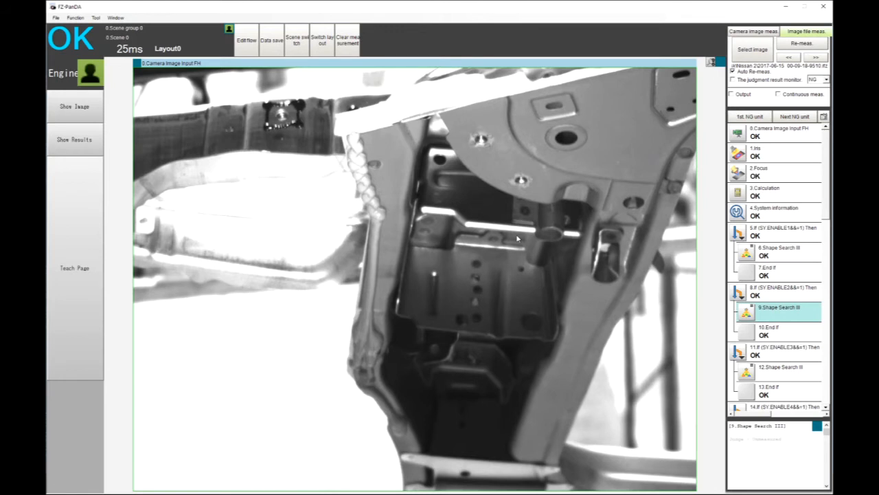
pyautogui.moveTo(77, 245)
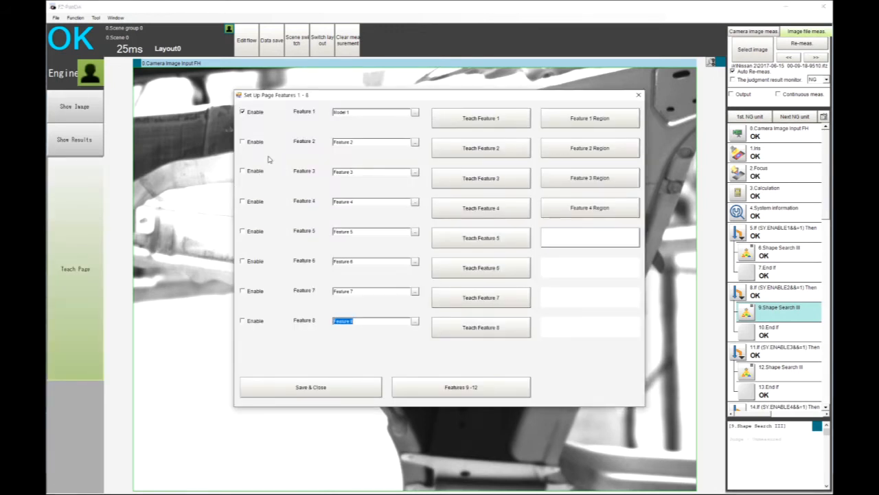
# - Teach Feature 2 as 'Model 2' with an edited search region and review the taught region
pyautogui.click(241, 141)
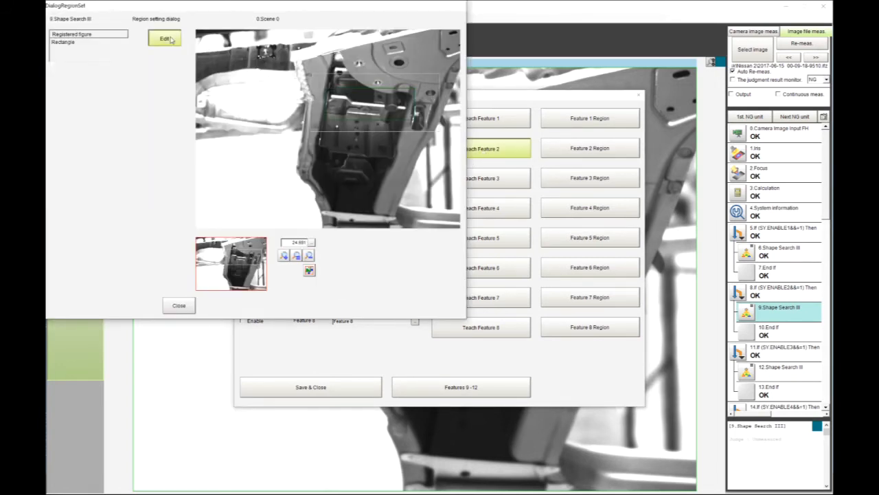
pyautogui.click(163, 37)
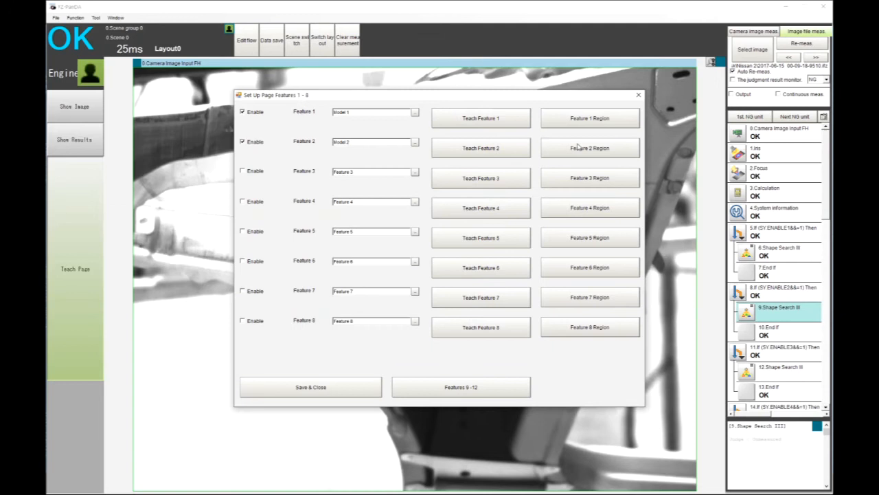
pyautogui.click(591, 148)
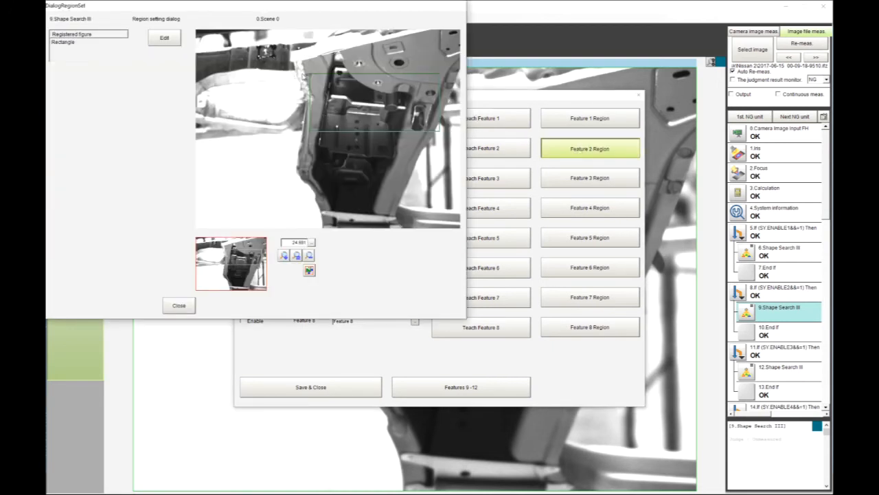
pyautogui.click(178, 305)
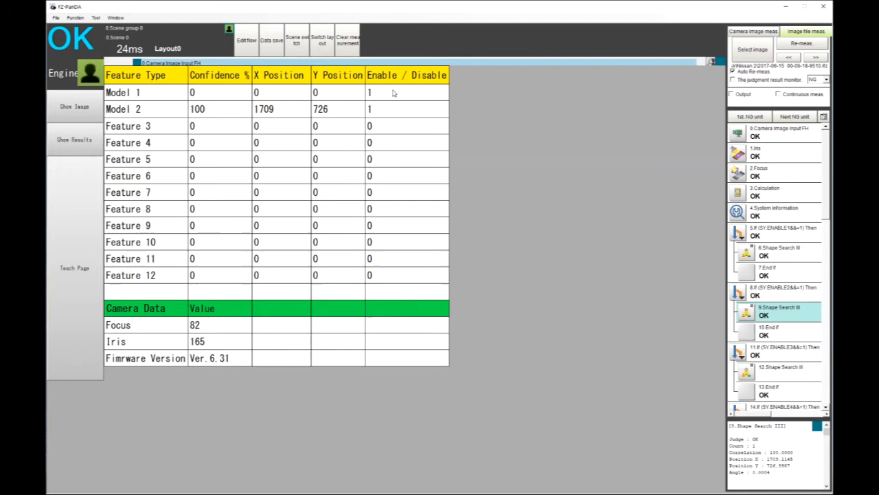
pyautogui.moveTo(285, 101)
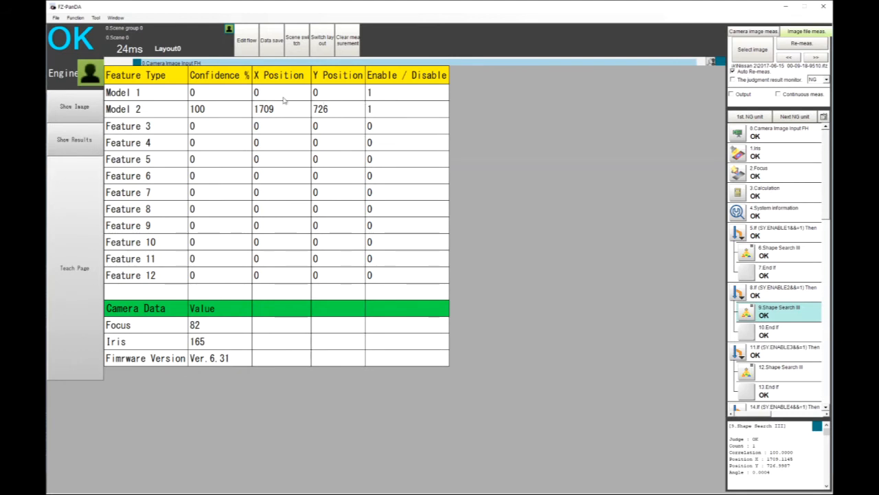
pyautogui.moveTo(220, 140)
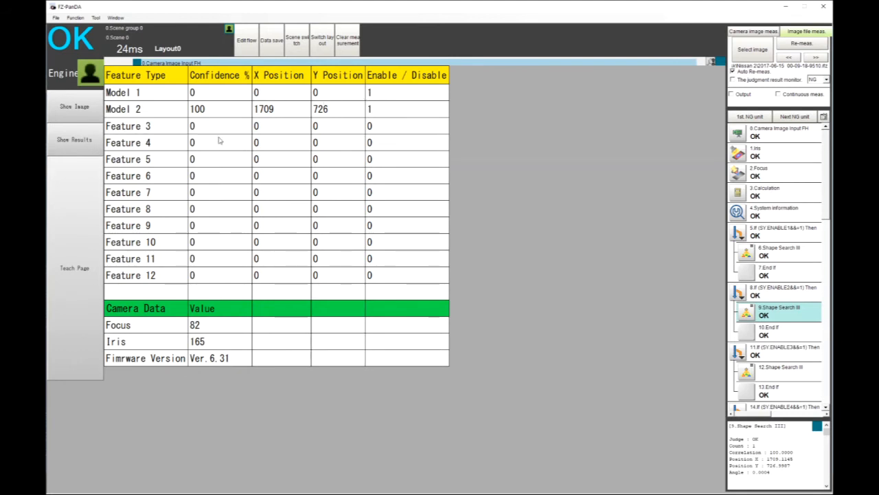
pyautogui.moveTo(219, 103)
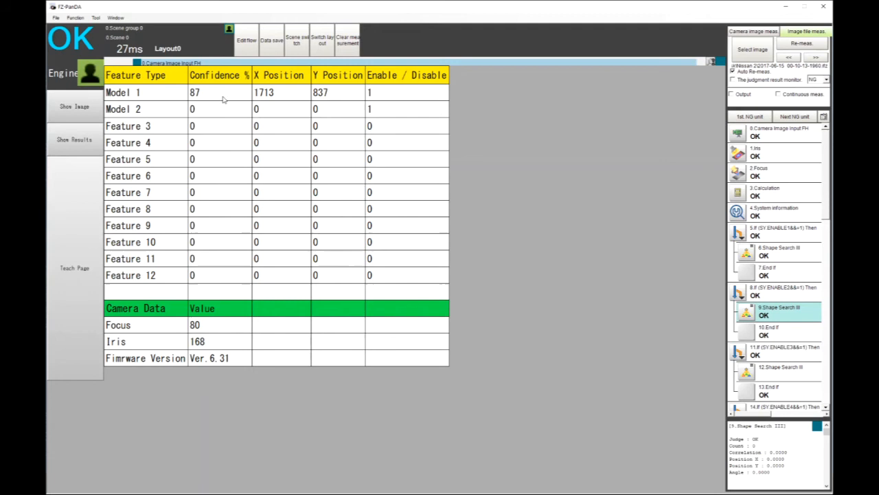
# - Return to the camera image of the next bracket after reviewing Model 1/Model 2 scores
pyautogui.click(73, 107)
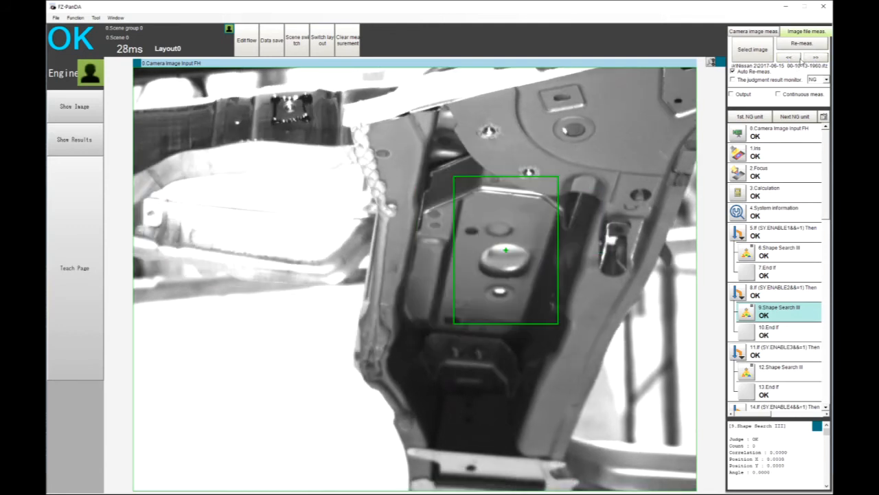
pyautogui.moveTo(588, 247)
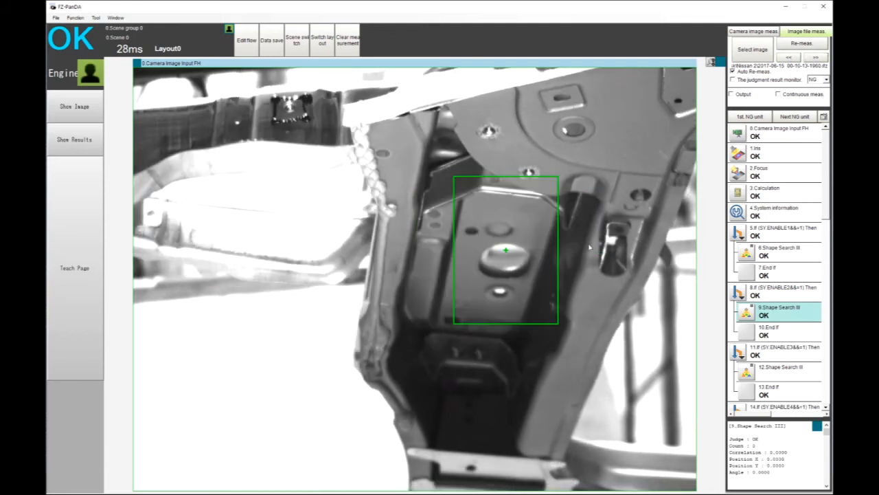
pyautogui.moveTo(465, 198)
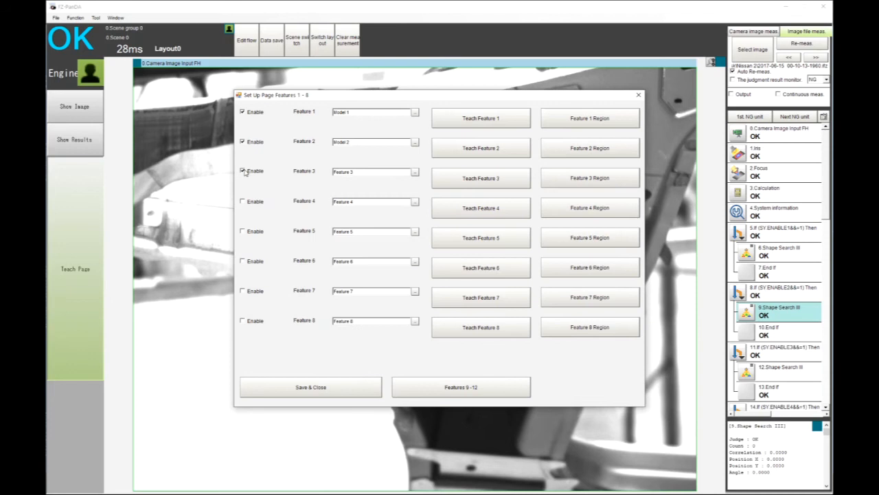
# - Enable Feature 3 and name it 'Bracket'
pyautogui.click(242, 170)
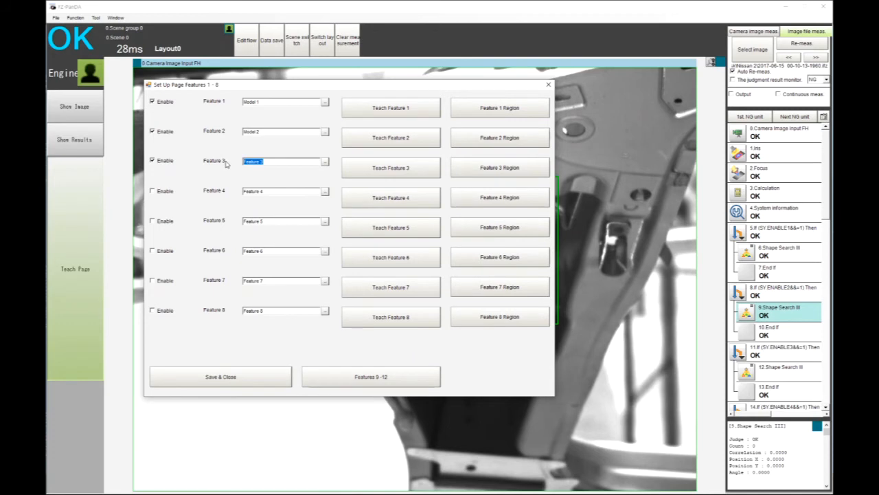
pyautogui.write('Bracket')
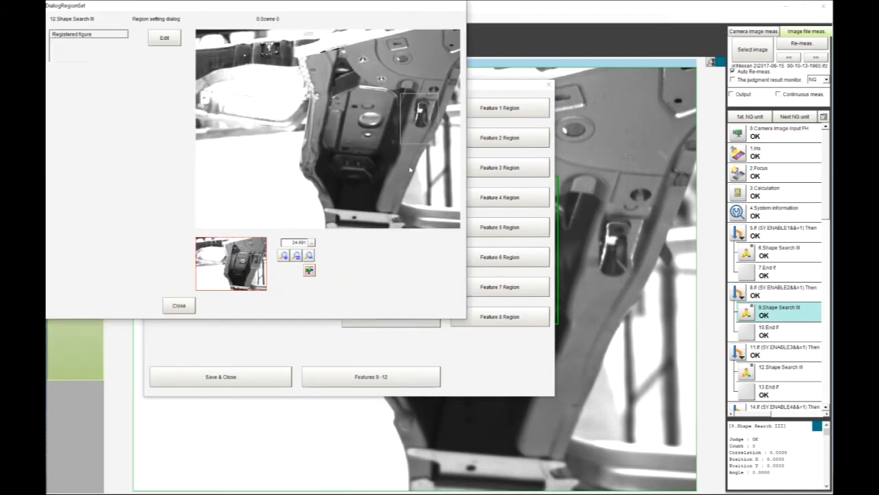
# - Register a rectangular search region over the bracket for Feature 3 and verify it
pyautogui.click(162, 38)
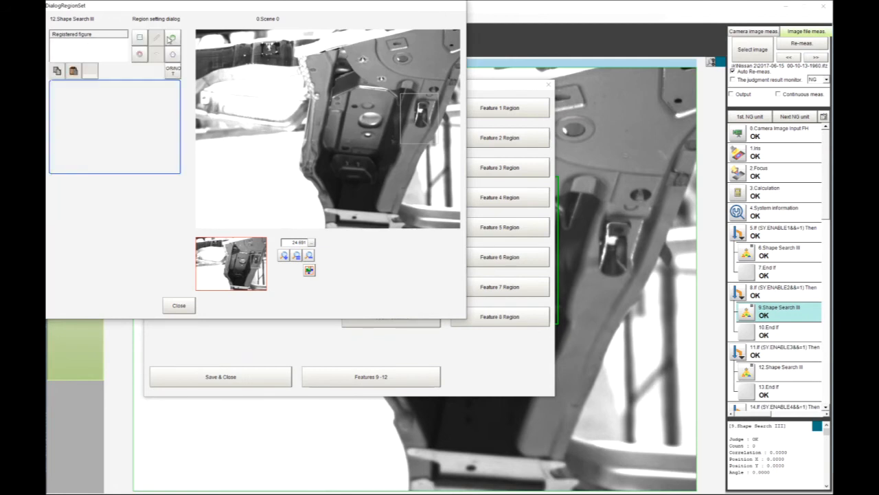
pyautogui.click(140, 35)
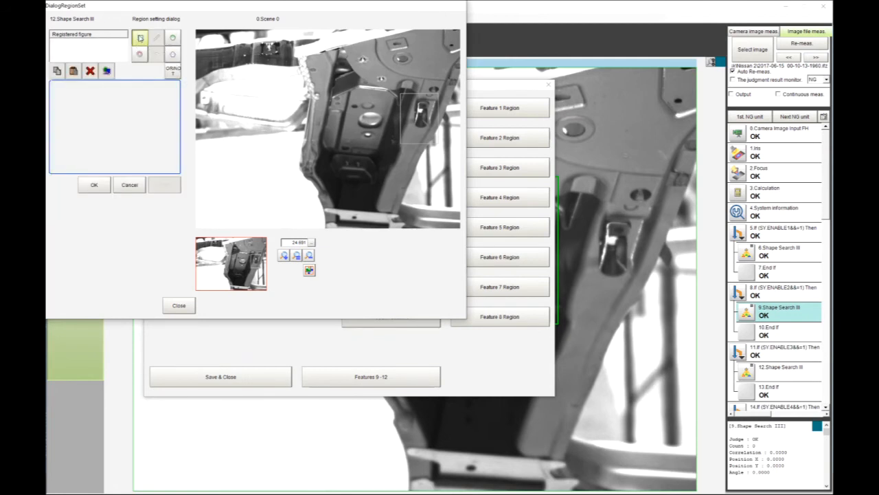
pyautogui.click(141, 35)
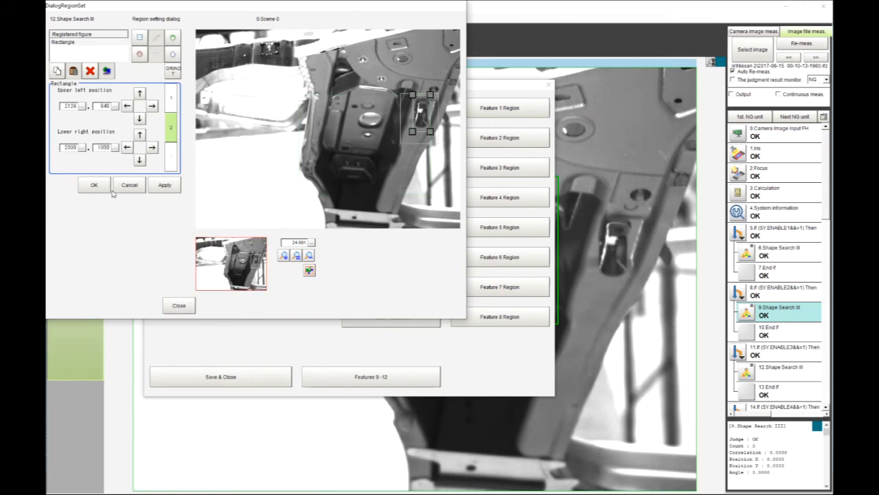
pyautogui.click(94, 184)
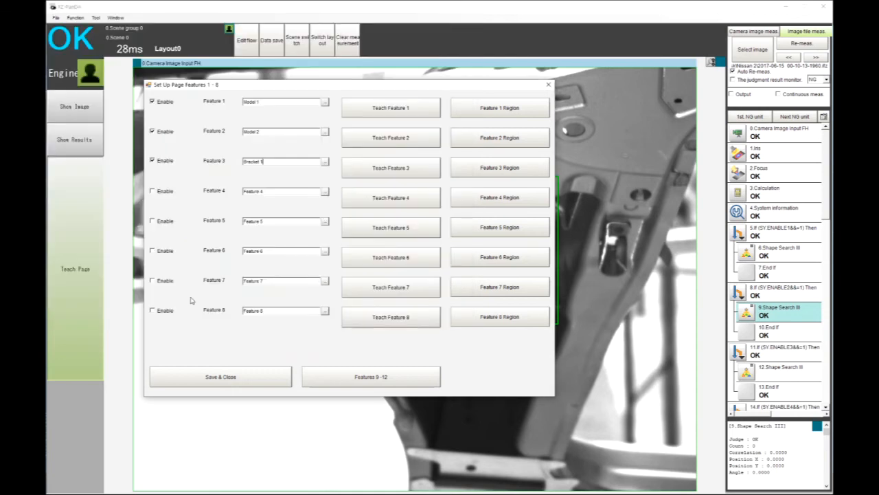
pyautogui.click(500, 168)
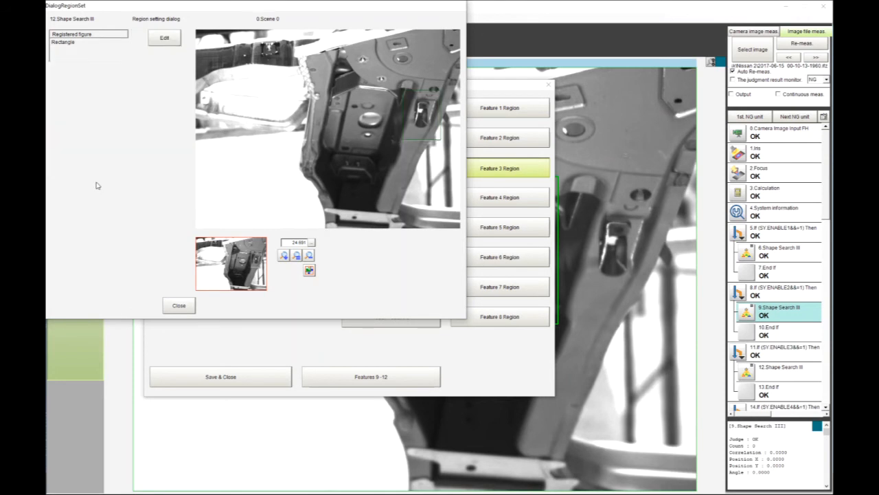
pyautogui.click(178, 305)
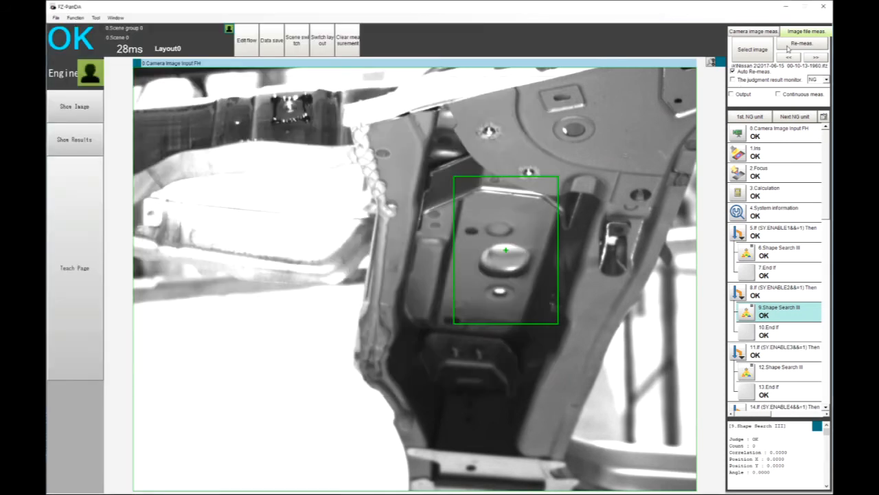
# - Measure the image and show results with Bracket 1 at 100, position 2213/819
pyautogui.click(802, 42)
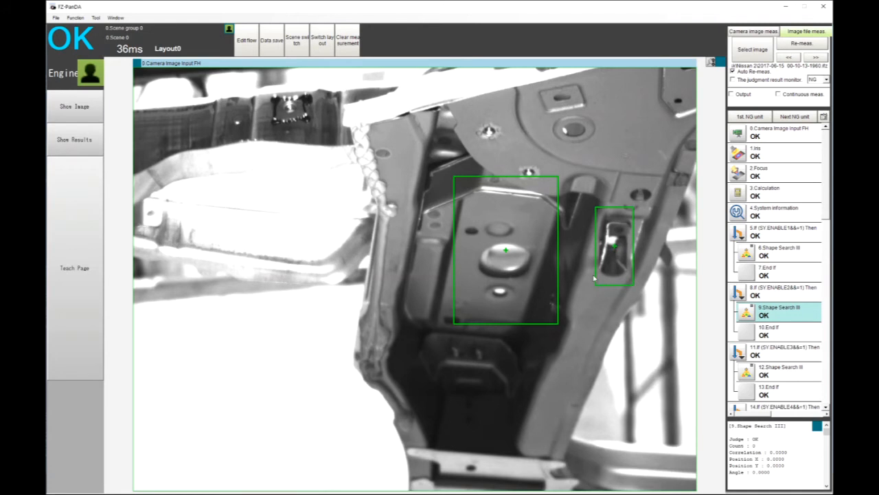
pyautogui.click(74, 140)
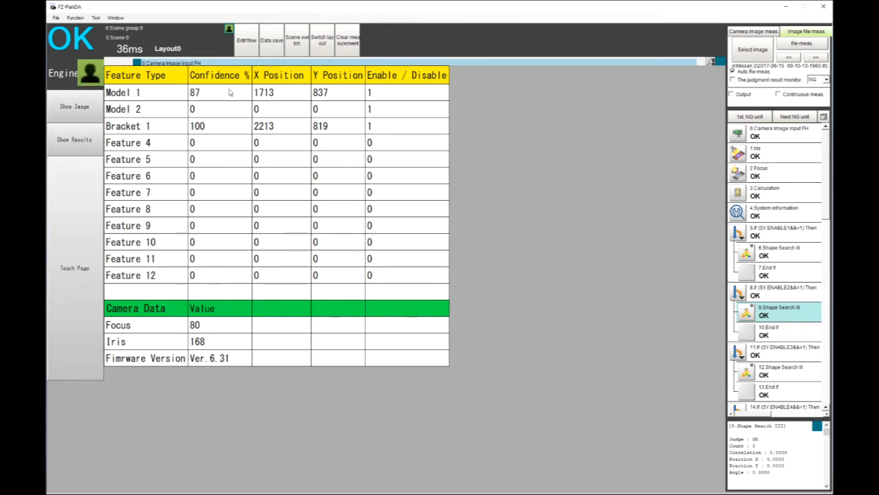
pyautogui.moveTo(223, 93)
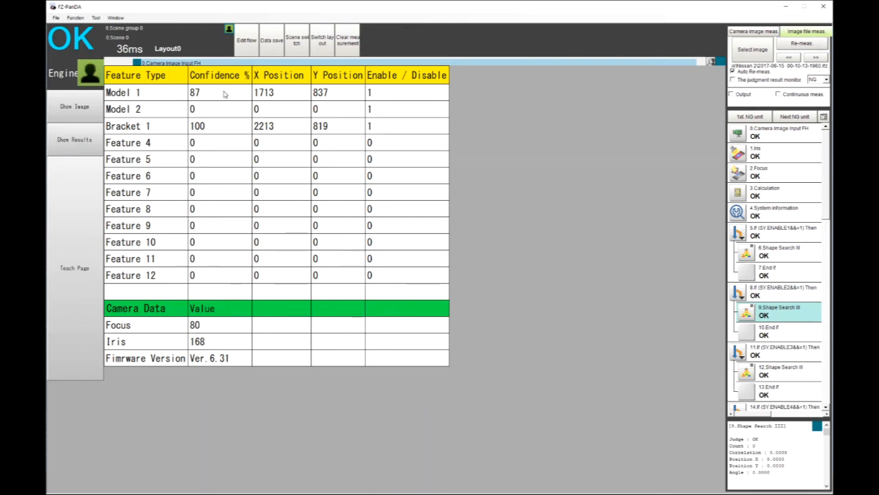
pyautogui.moveTo(274, 138)
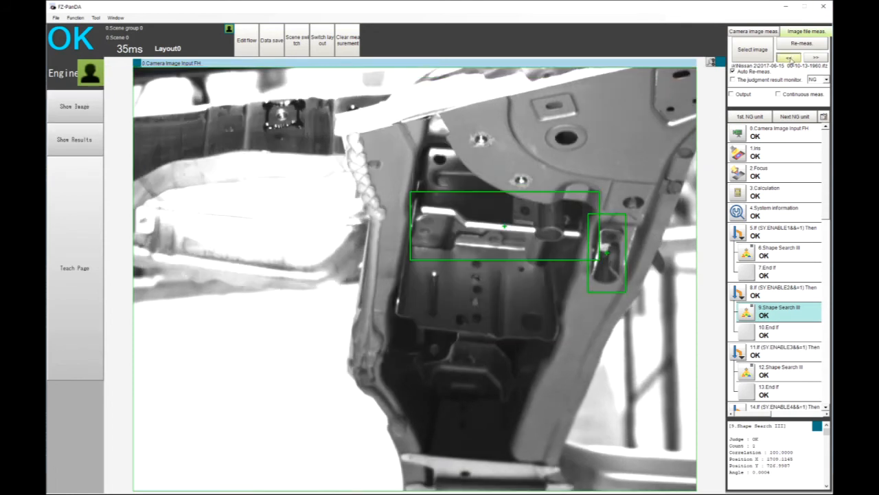
# - Show the results for the second part image with Model 2 at 100 and Bracket 1 at 99
pyautogui.click(74, 140)
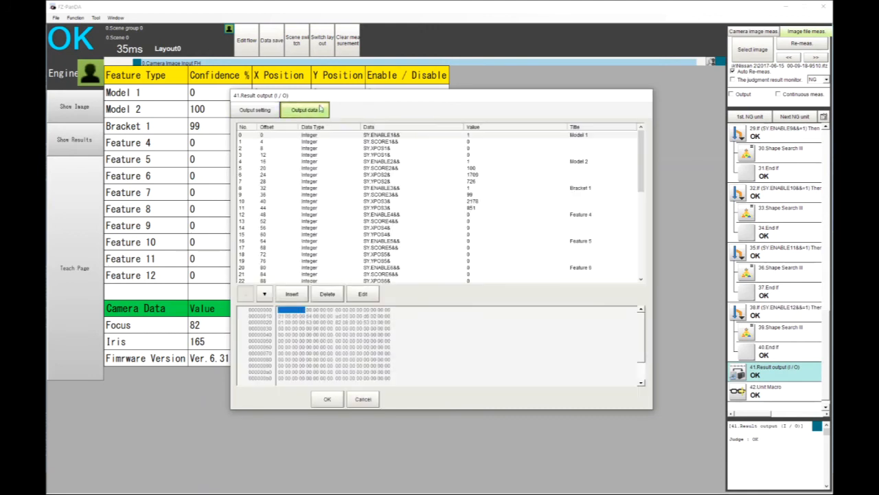
# - Review each feature's enable flag, score and position entries in the Output data list, then confirm with OK
pyautogui.scroll(-3)
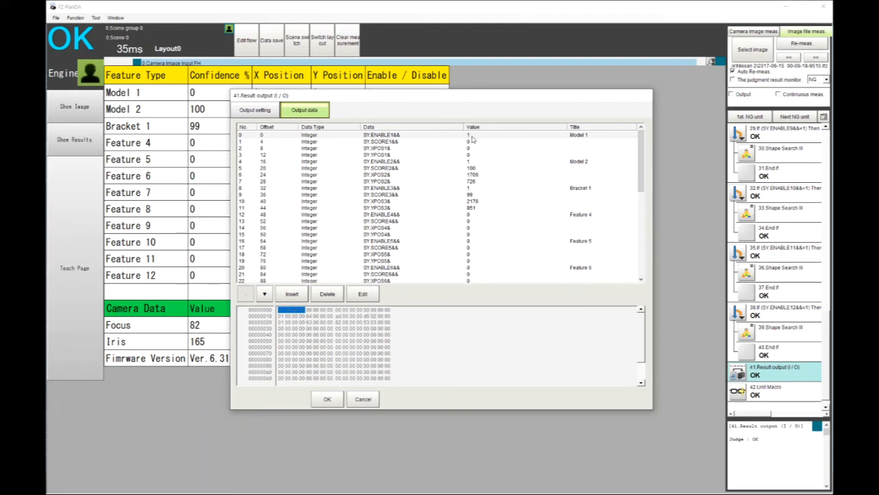
pyautogui.scroll(-3)
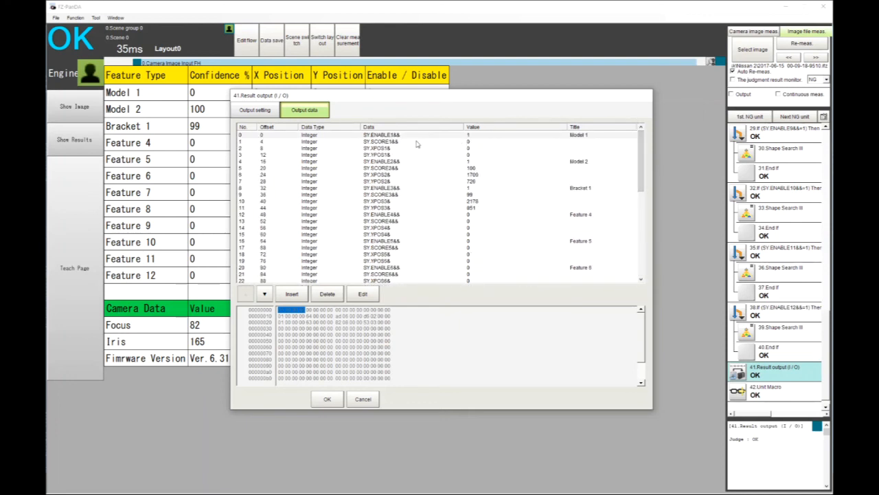
pyautogui.moveTo(476, 140)
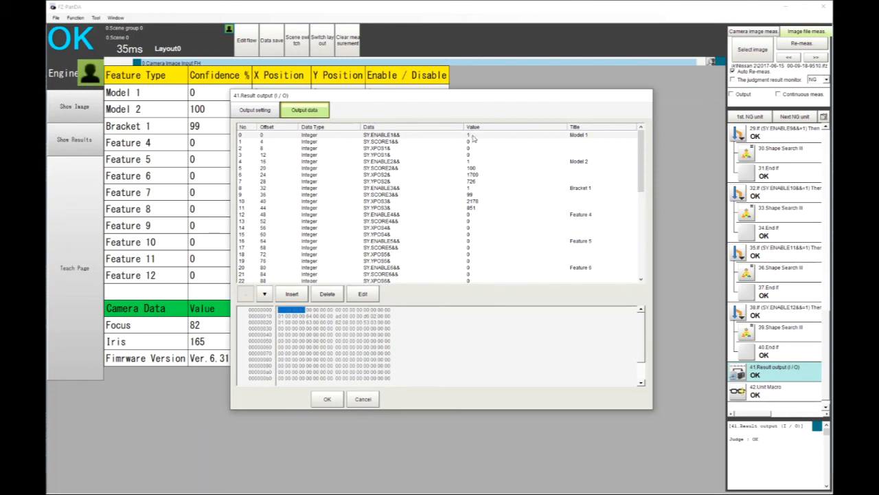
pyautogui.moveTo(467, 150)
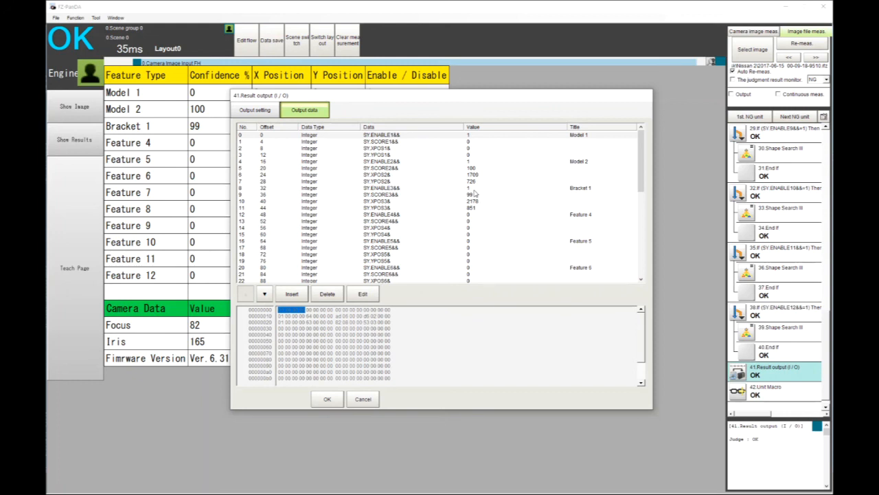
pyautogui.click(327, 398)
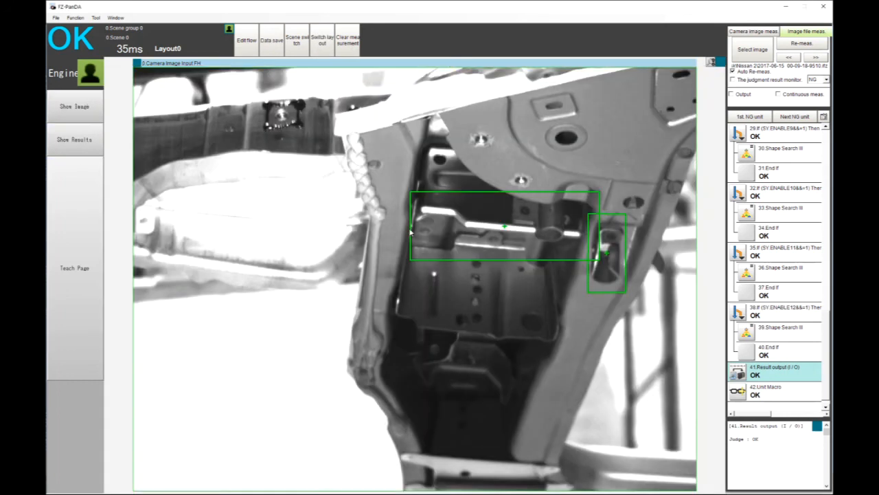
pyautogui.moveTo(302, 233)
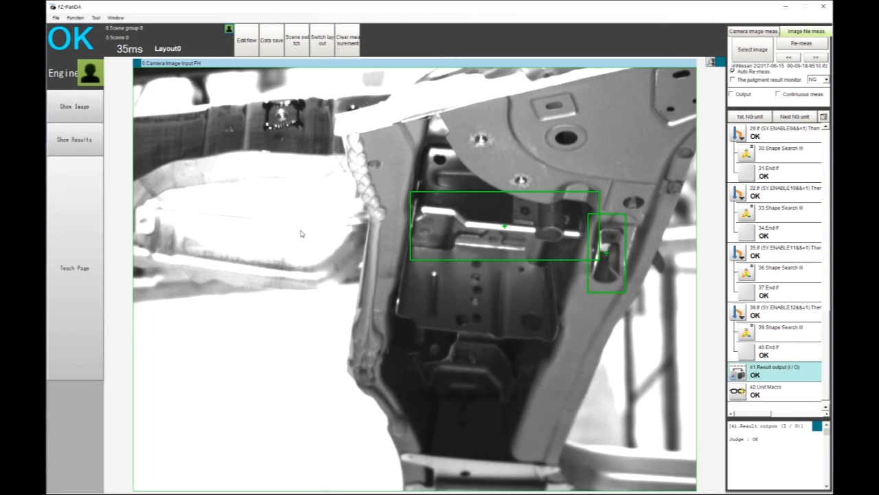
pyautogui.moveTo(305, 233)
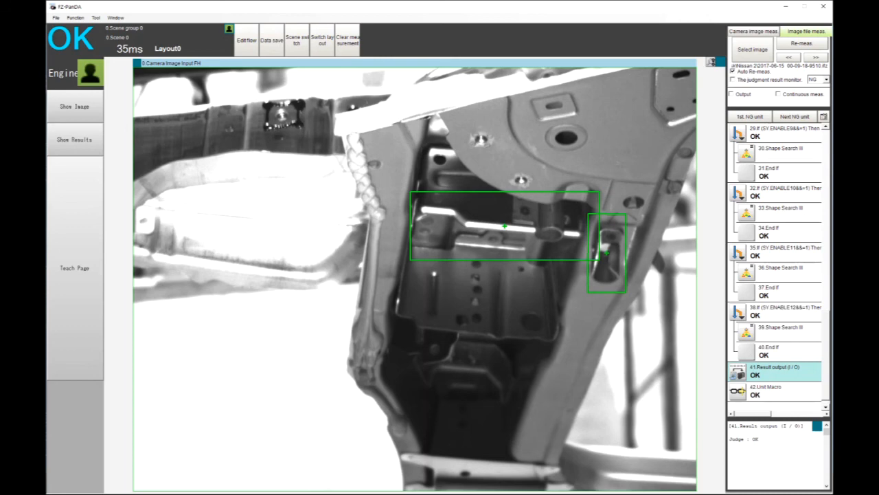
pyautogui.moveTo(184, 173)
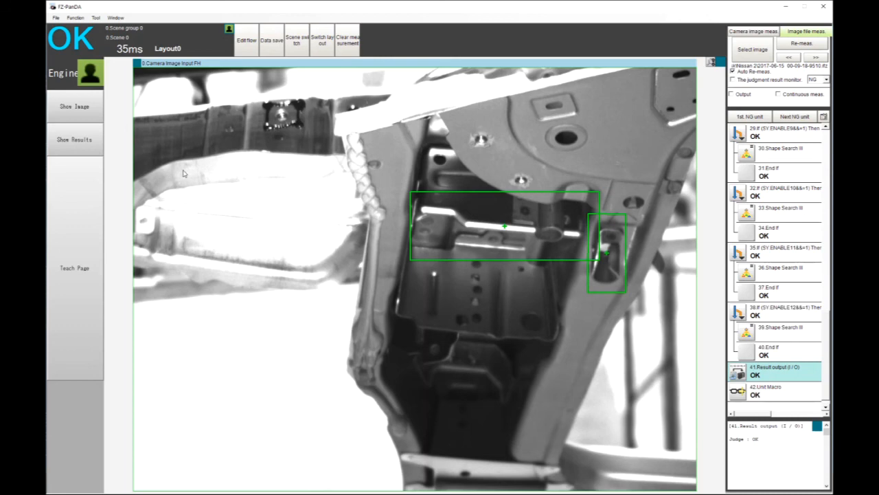